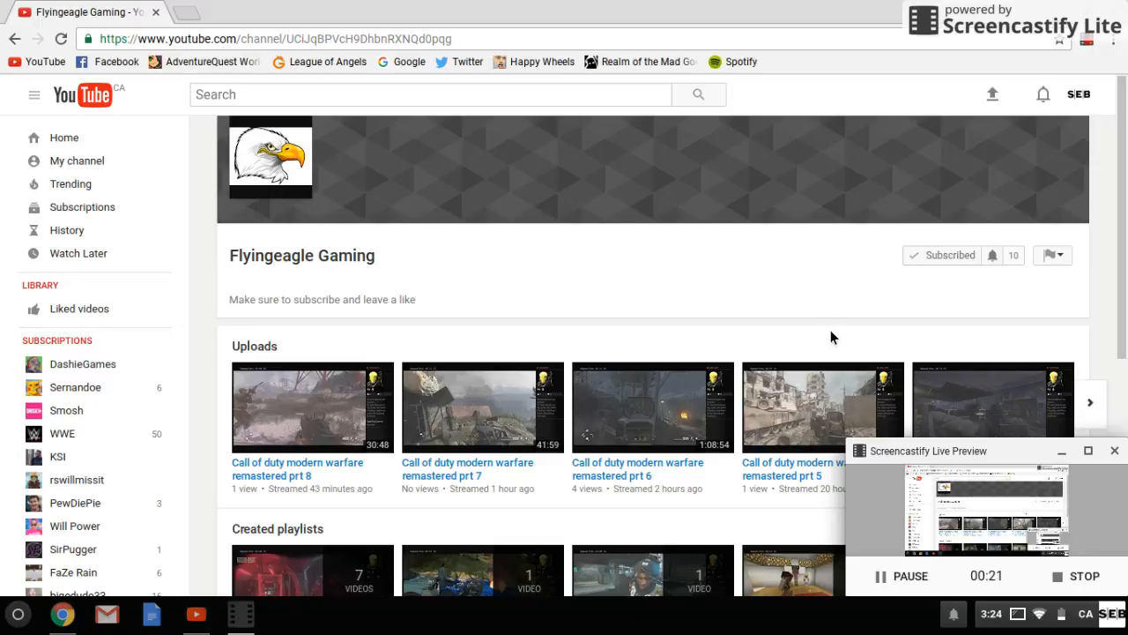
mouse_move(1007, 232)
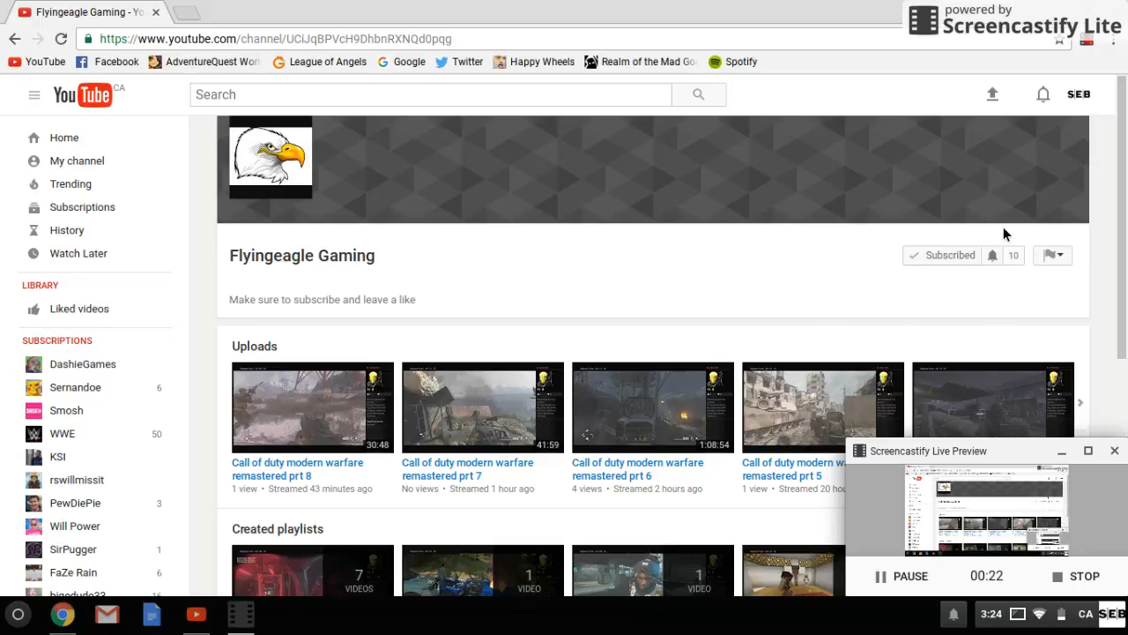